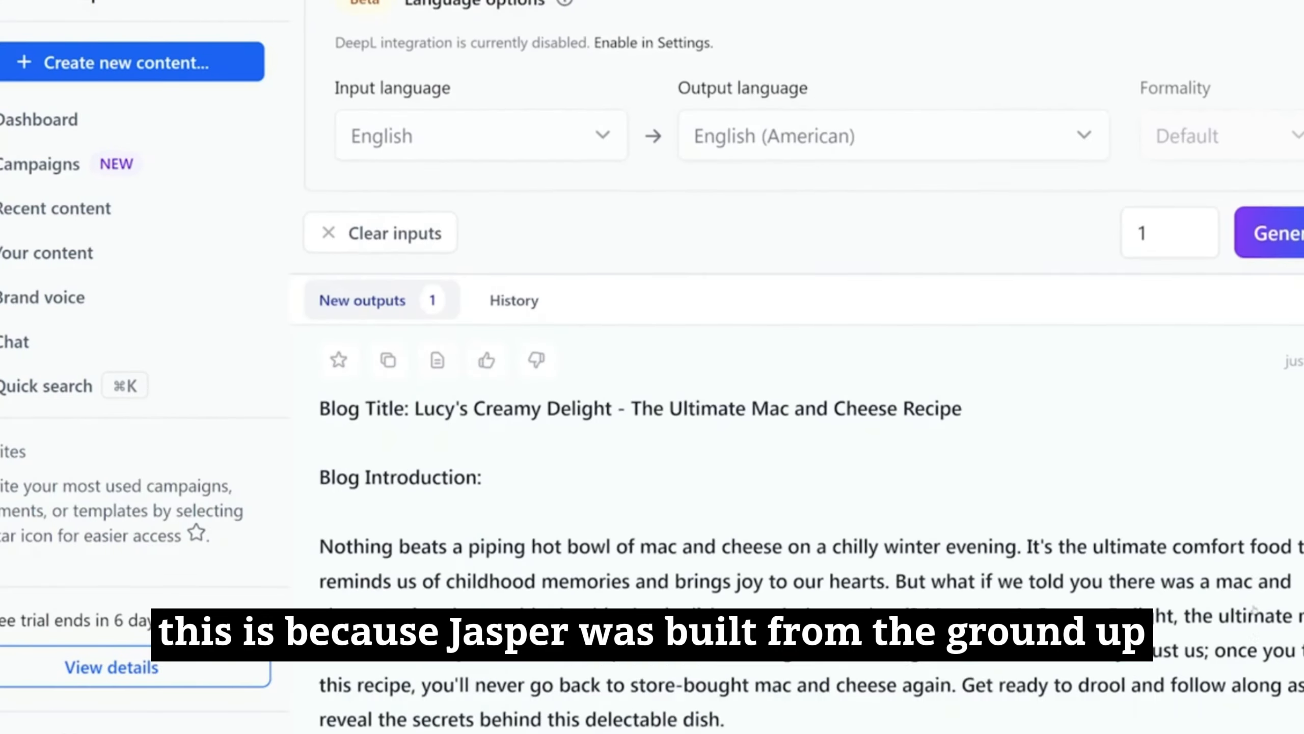
scroll("down", 3)
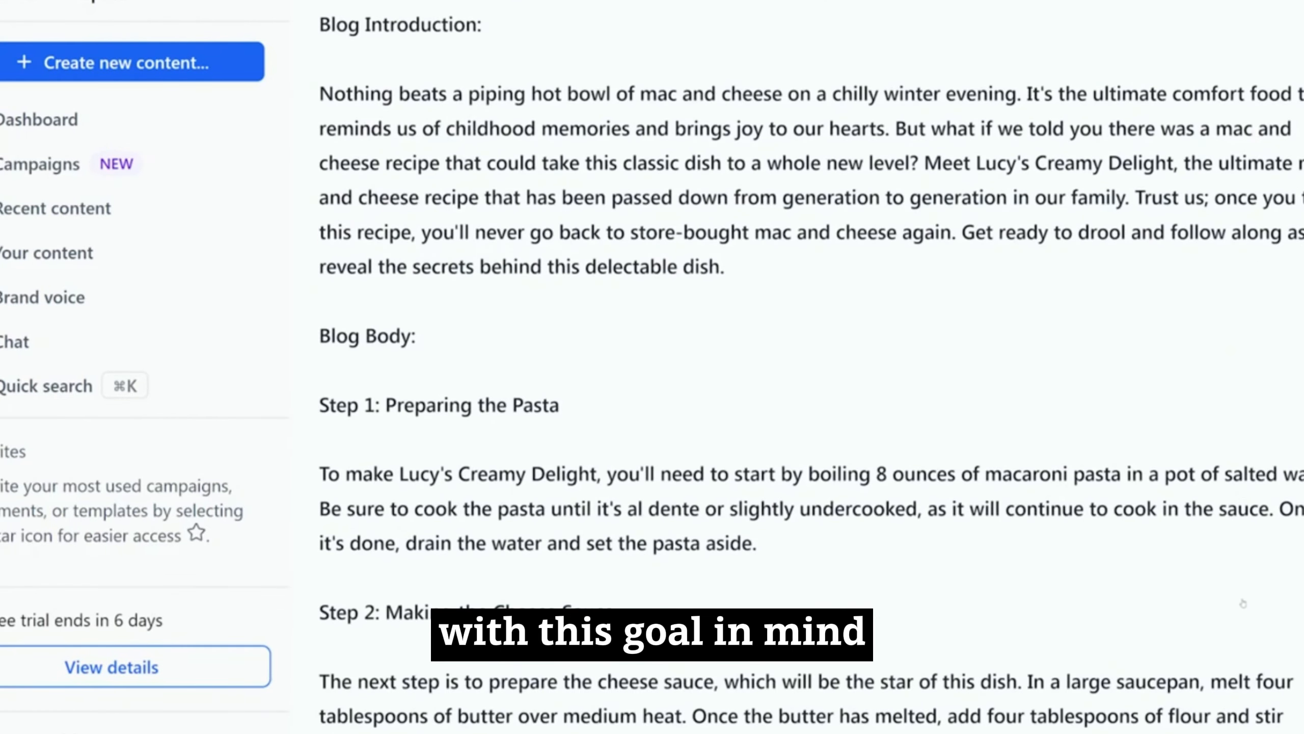
scroll("down", 3)
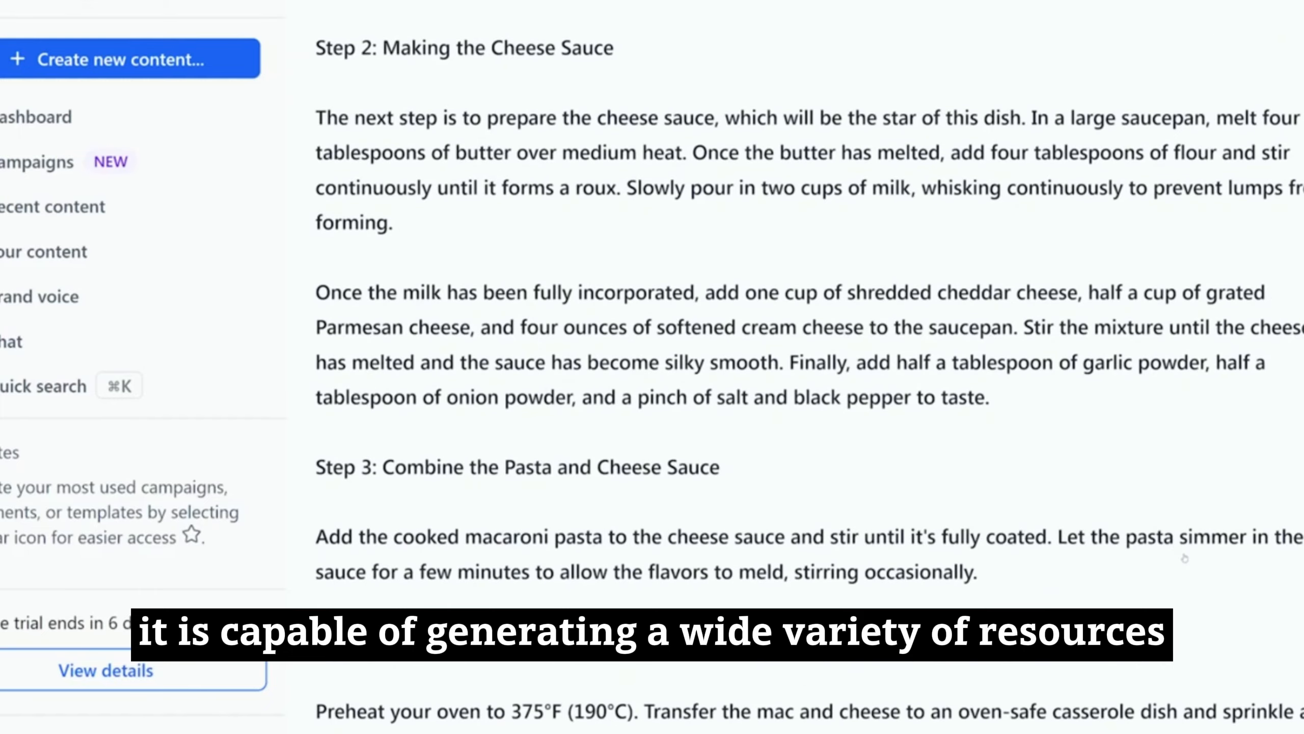
scroll("down", 3)
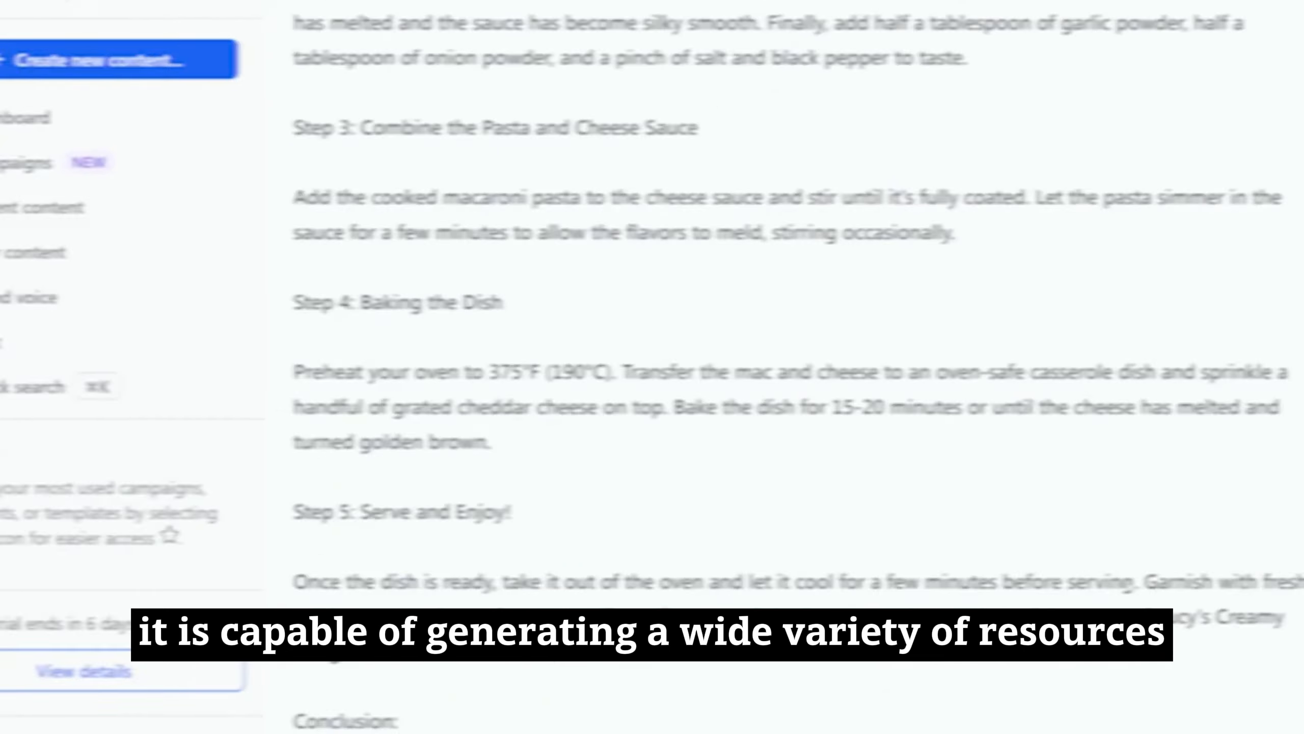